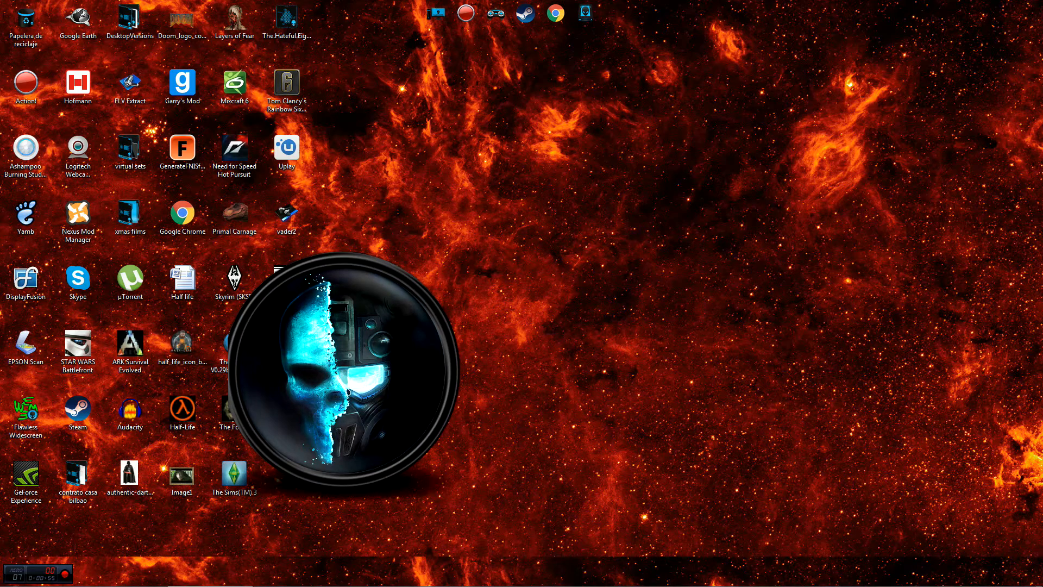
Open Control Panel > Sound from the Start menu to view recording devices
click(8, 569)
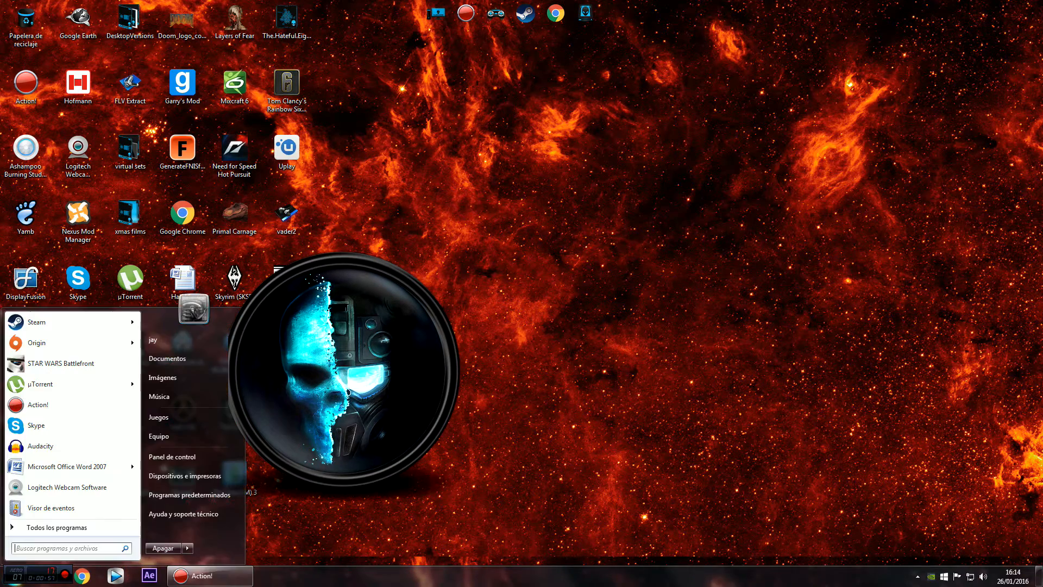
mouse_move(189, 494)
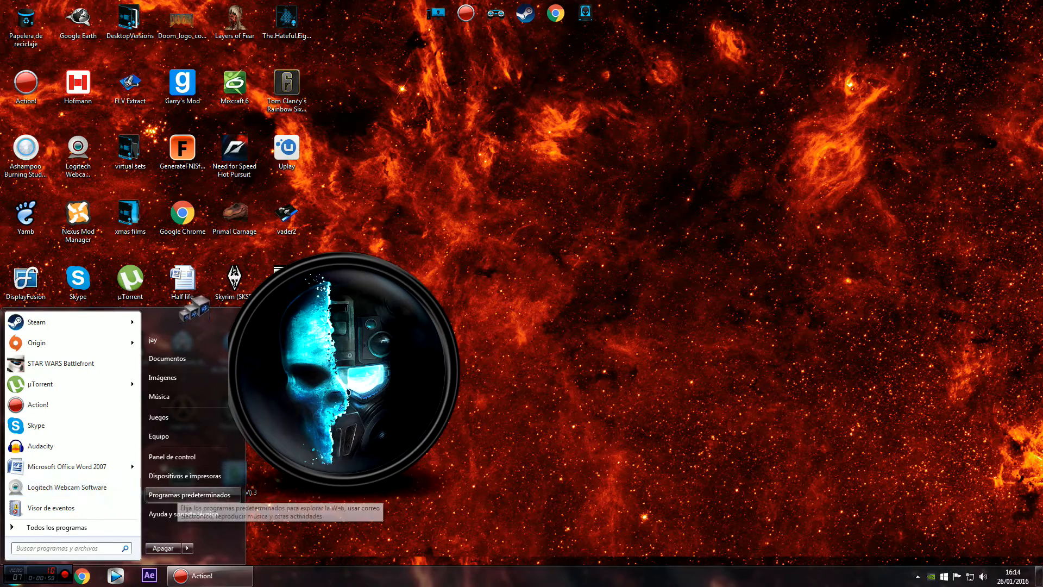
click(66, 487)
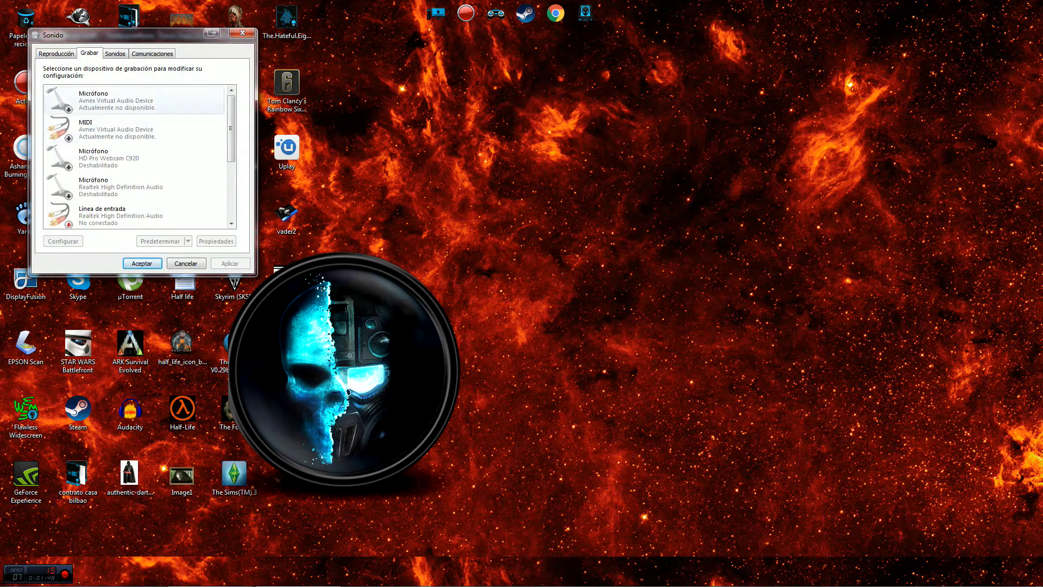
Set the HD Pro Webcam C920 microphone's device usage to 'Usar este dispositivo (habilitar)' and confirm
click(130, 157)
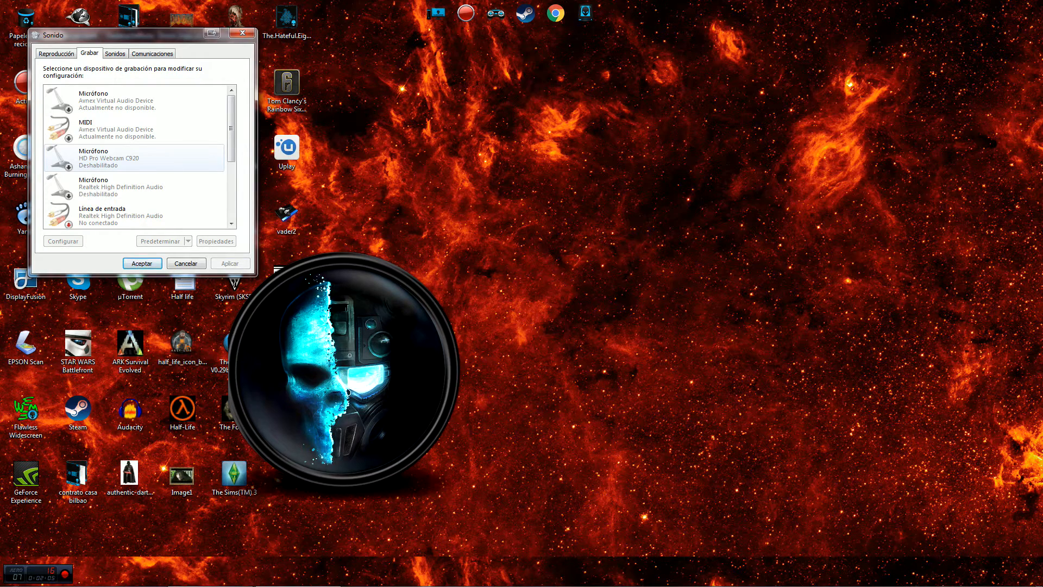
click(216, 241)
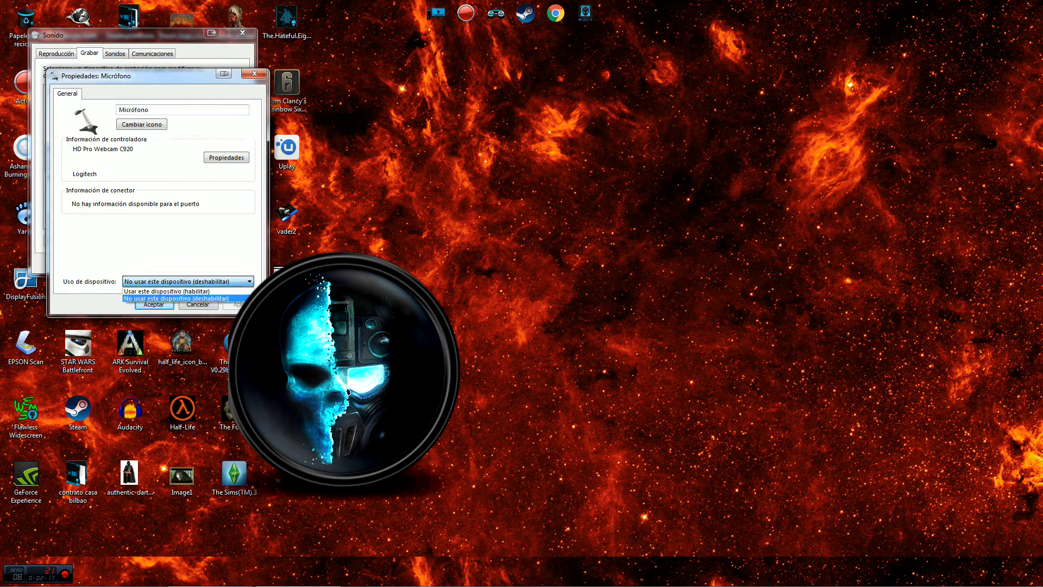
click(166, 291)
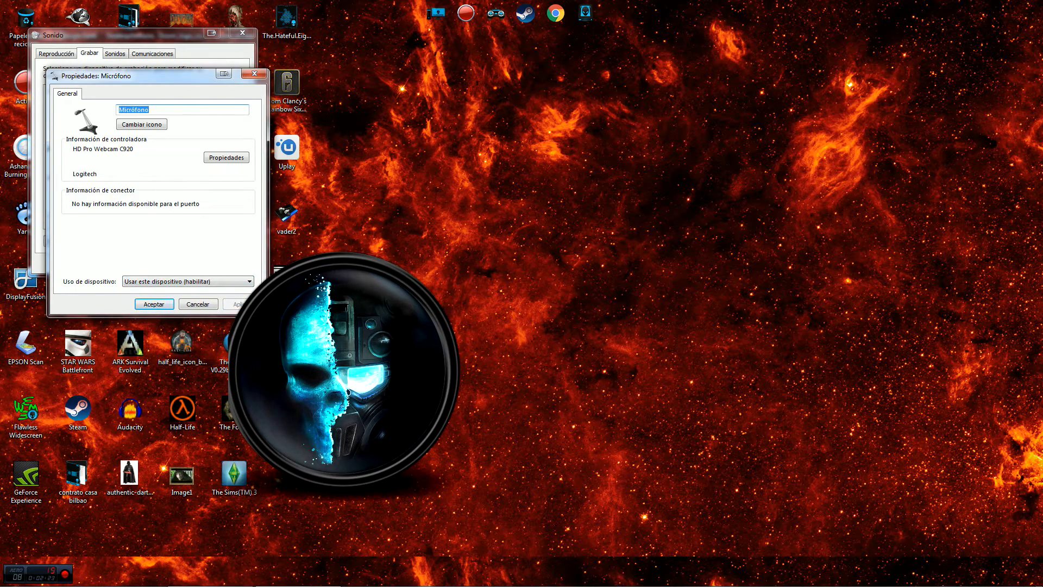
click(197, 304)
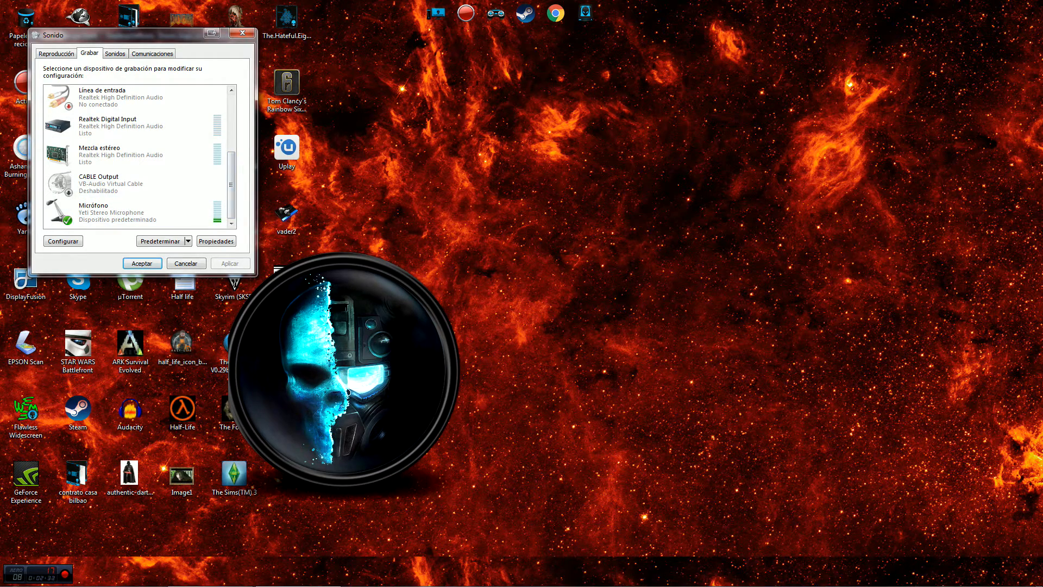
Check that the Webcam C920 microphone is ready, then close Sound with Aceptar
scroll(down, 3)
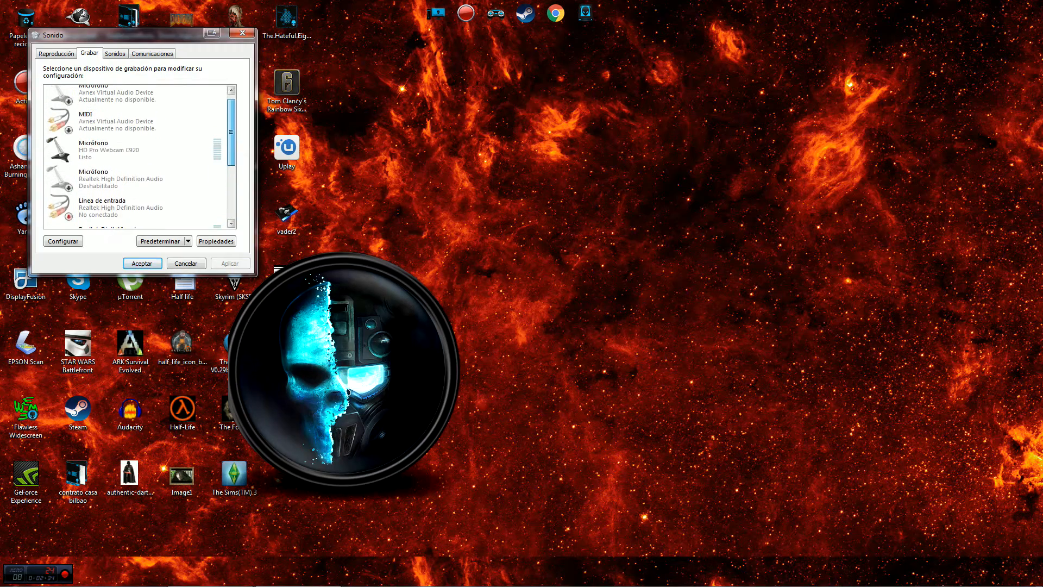
click(119, 149)
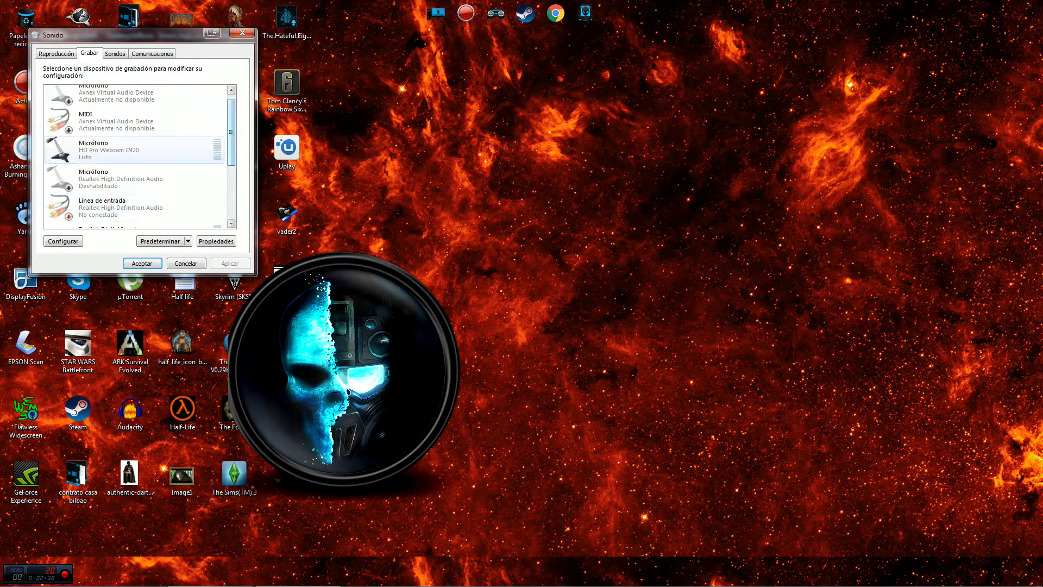
click(125, 150)
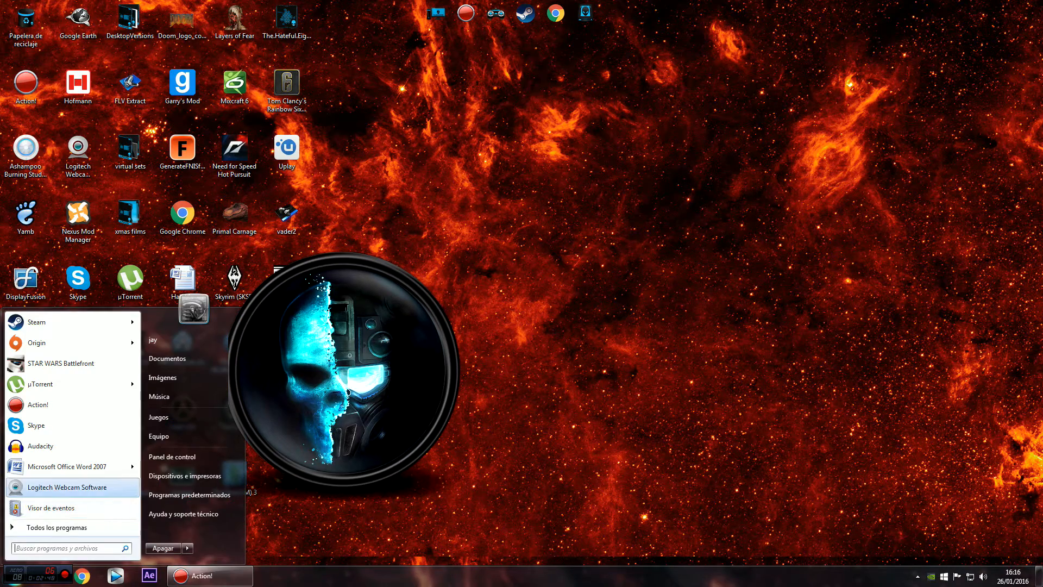
Launch Logitech Webcam Software and show its Controles panel with camera and microphone settings
click(72, 488)
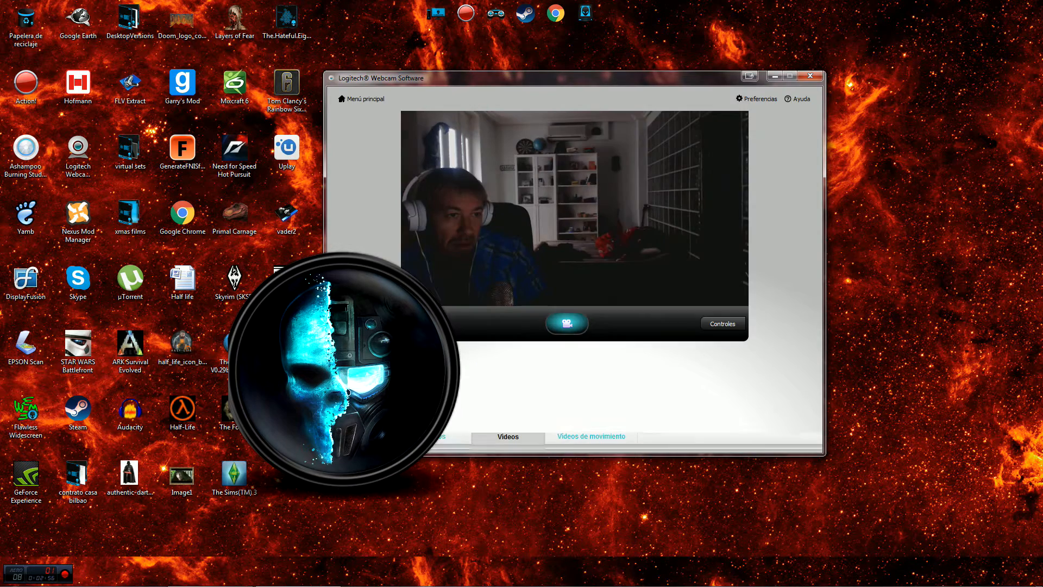
click(722, 323)
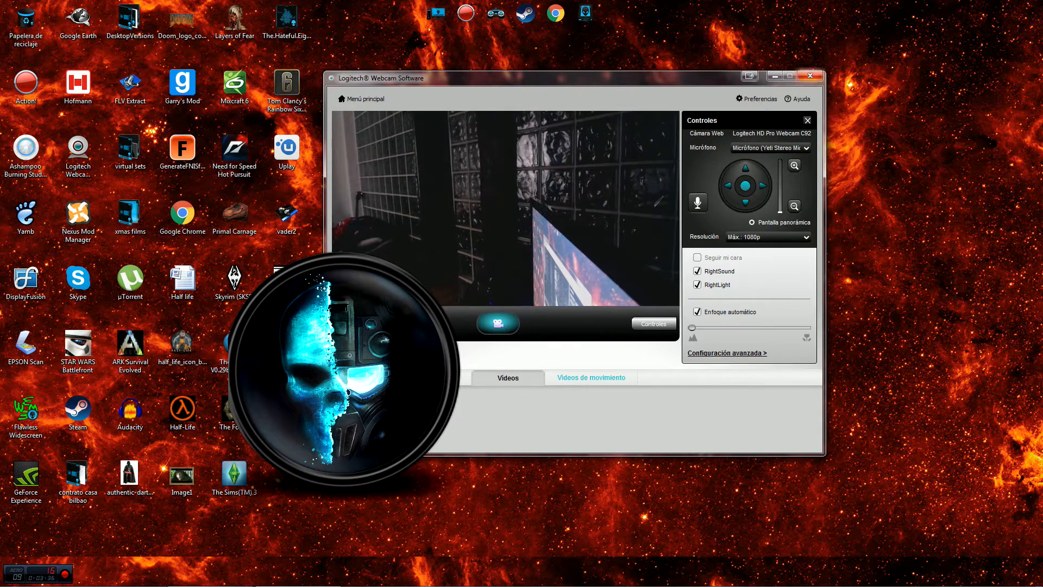
Close Logitech Webcam Software and make Yeti Stereo Microphone the default recording device
click(811, 75)
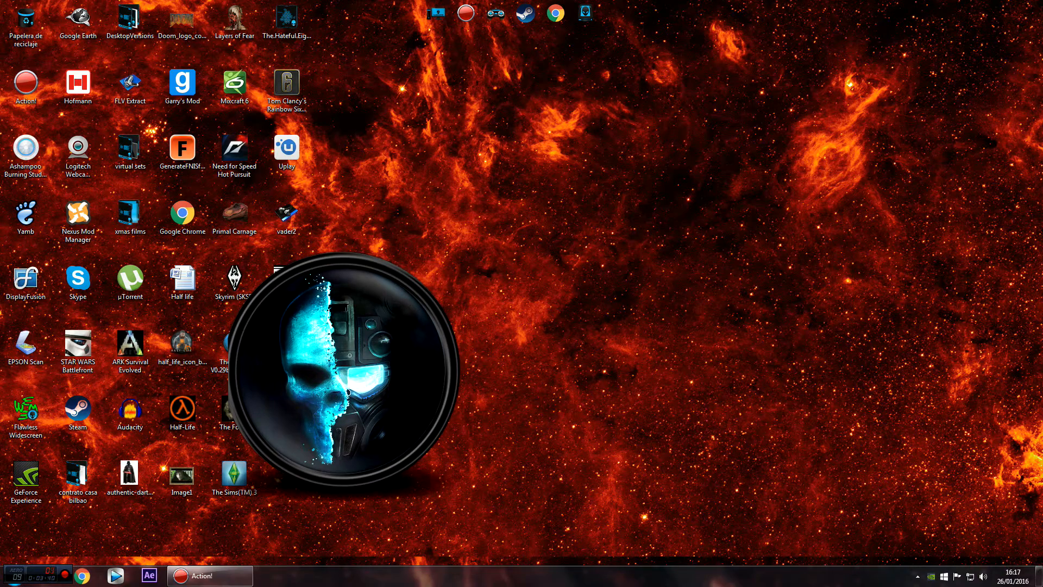
right_click(983, 577)
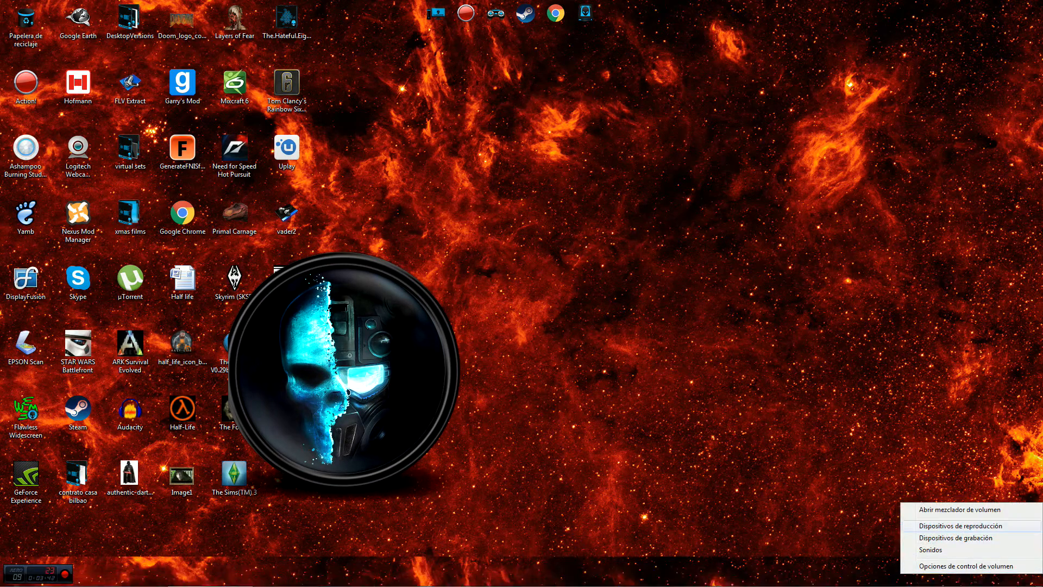
click(955, 538)
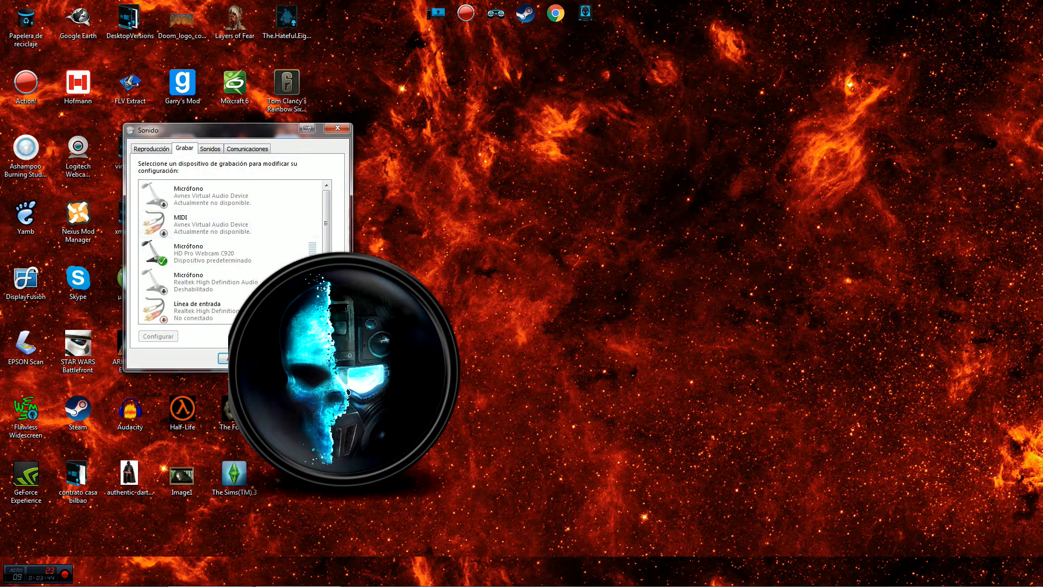
scroll(down, 3)
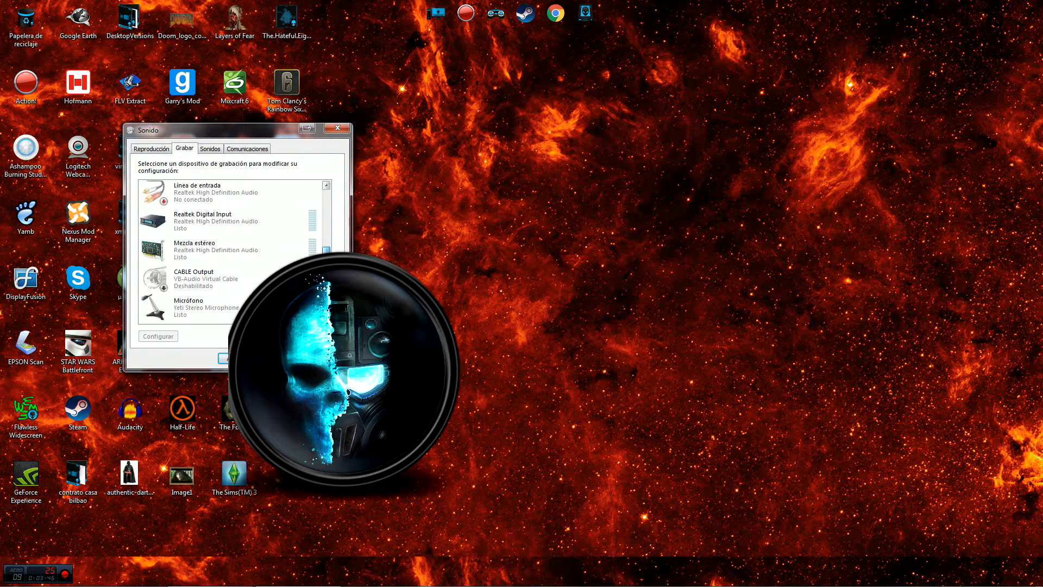
click(190, 307)
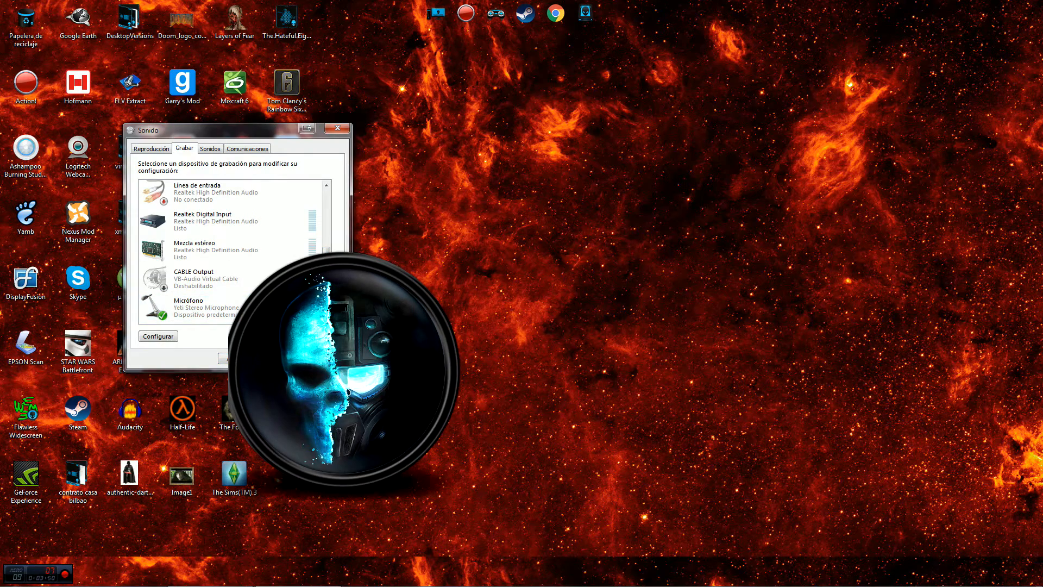
click(337, 128)
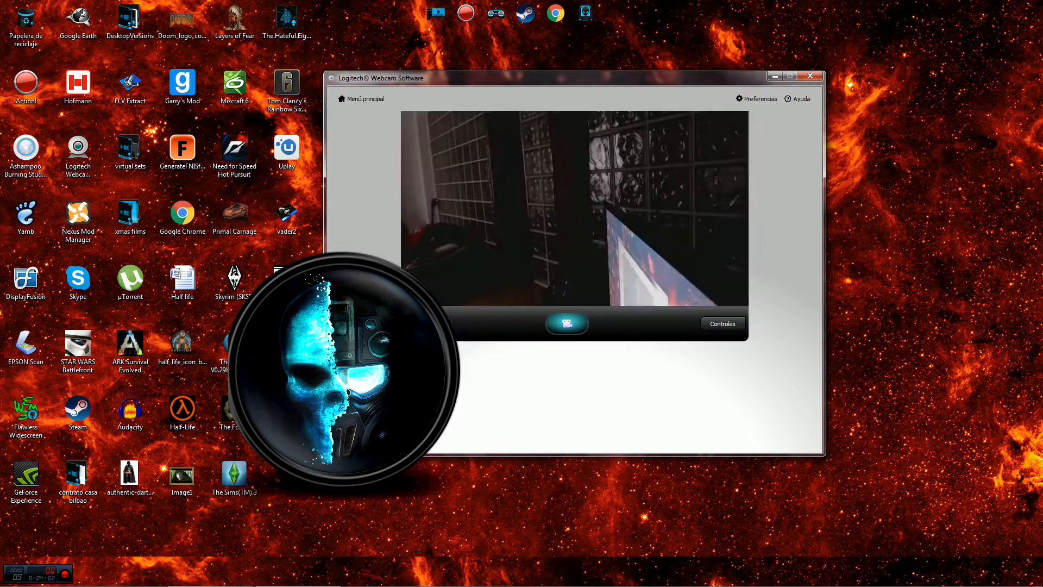
Open the Controles panel listing the C920 camera, Yeti Stereo microphone and 1080p
click(722, 324)
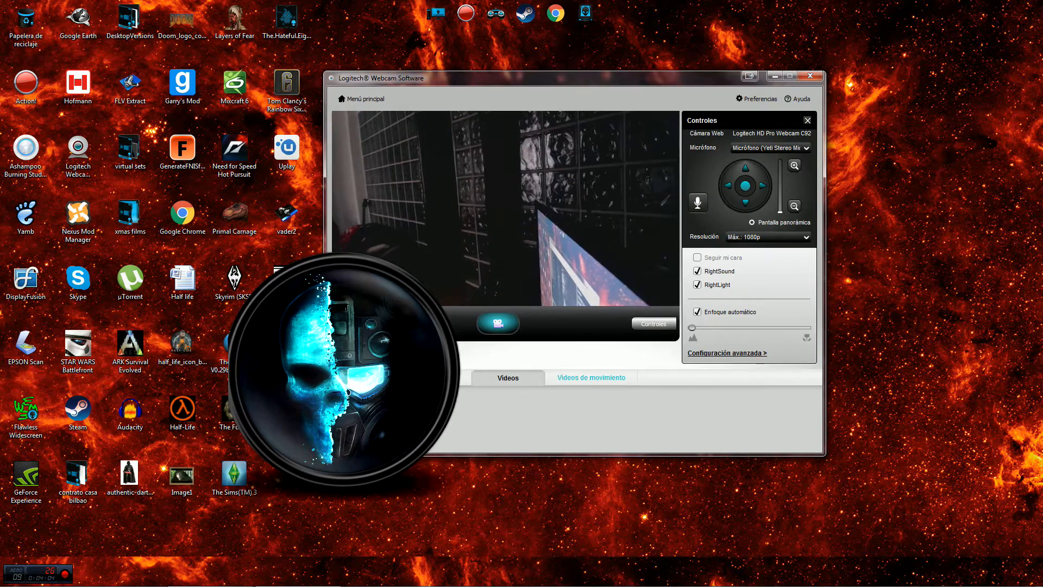